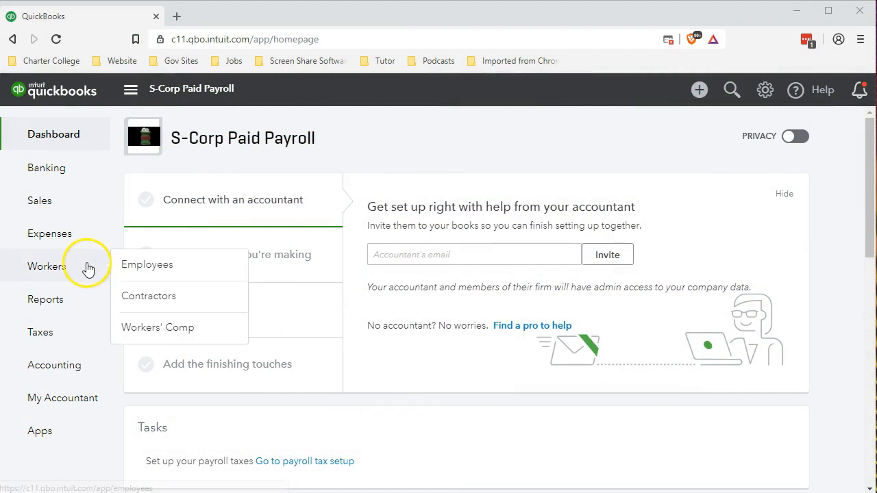
# - Open Employees and review the $4,398 2019 payroll cost breakdown
pyautogui.click(146, 264)
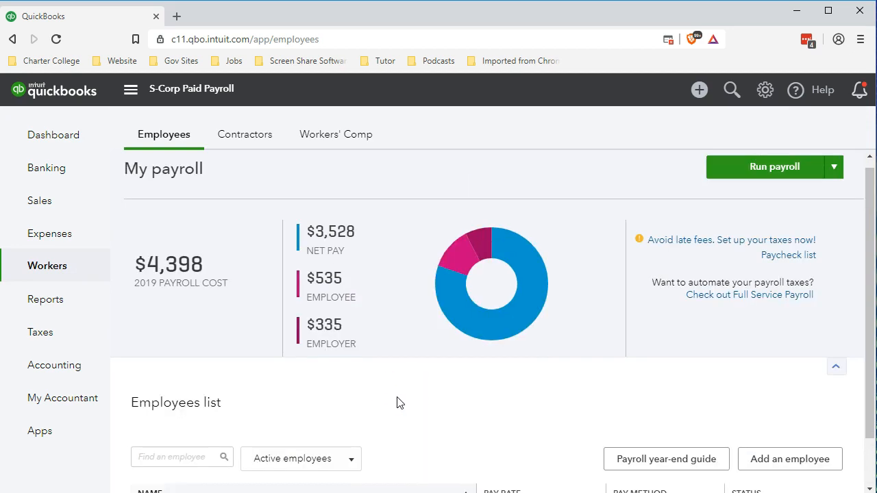
pyautogui.scroll(-3)
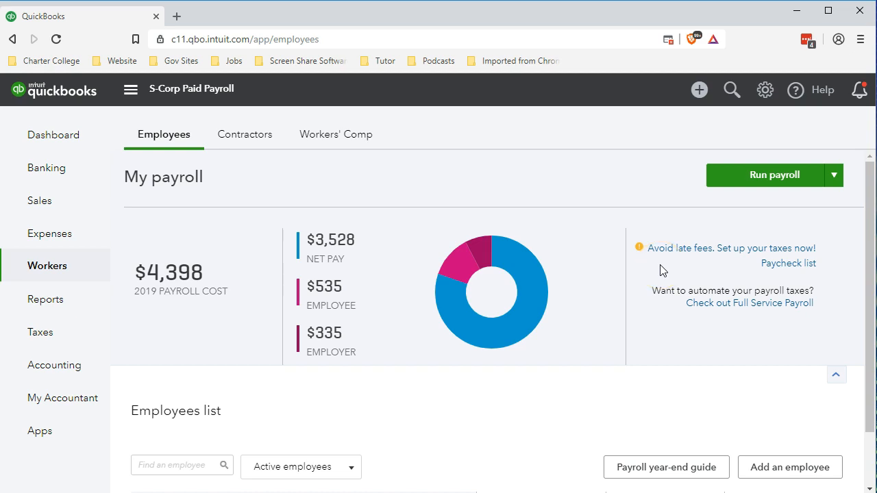
pyautogui.moveTo(702, 269)
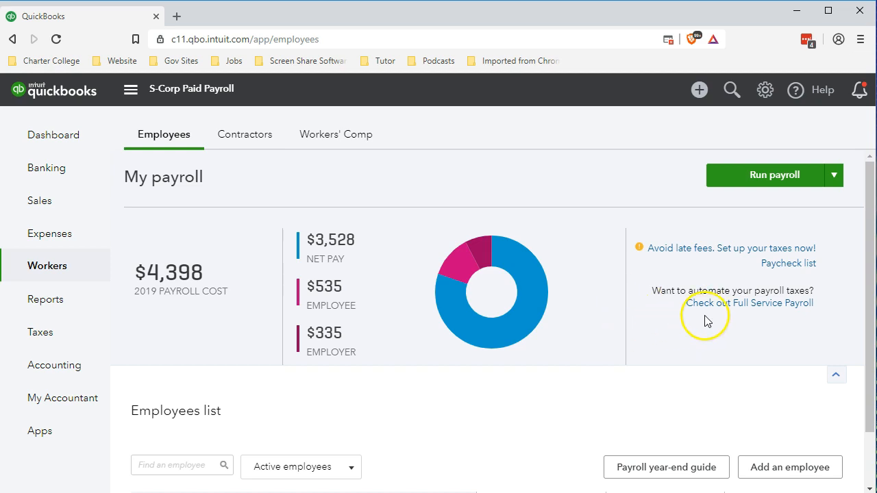
pyautogui.moveTo(725, 322)
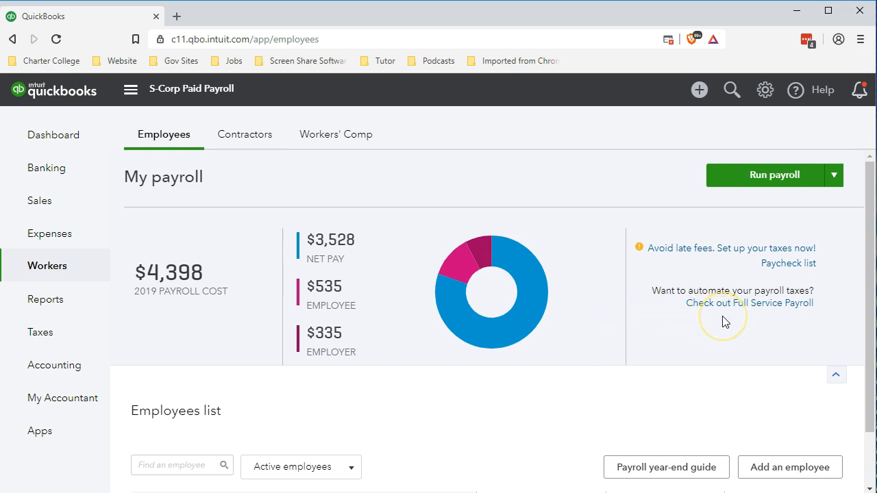
pyautogui.moveTo(724, 316)
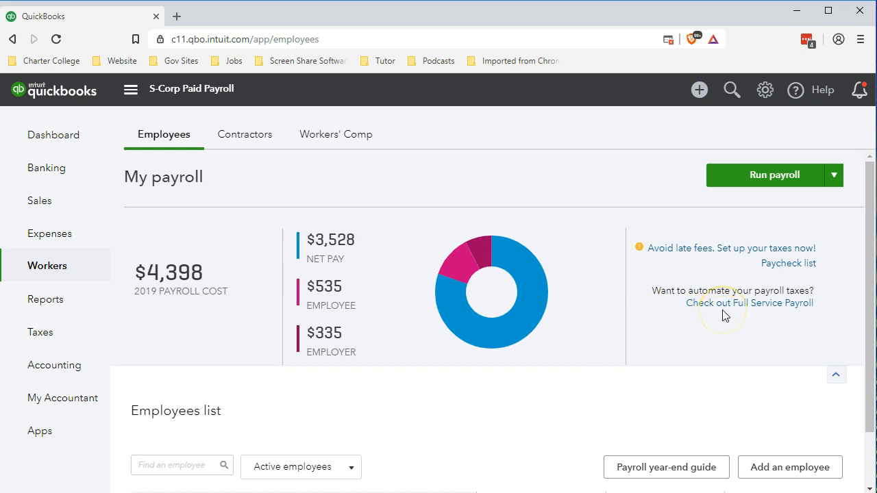
pyautogui.moveTo(690, 248)
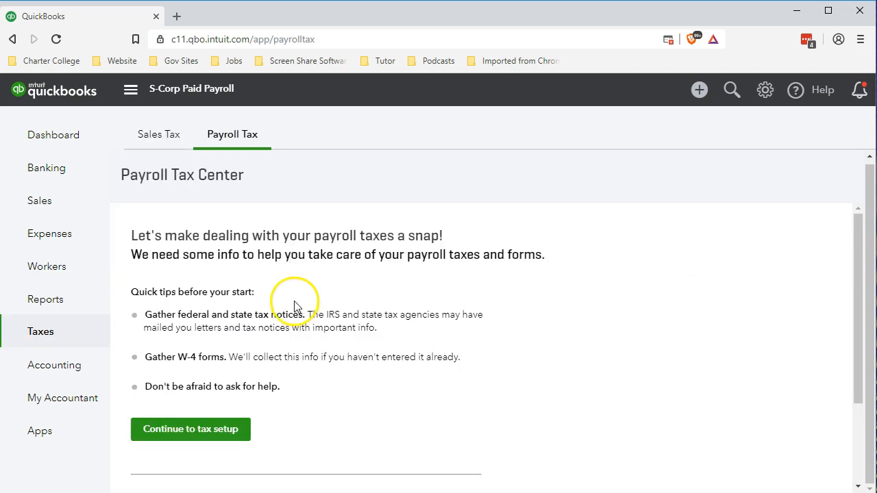
pyautogui.moveTo(294, 281)
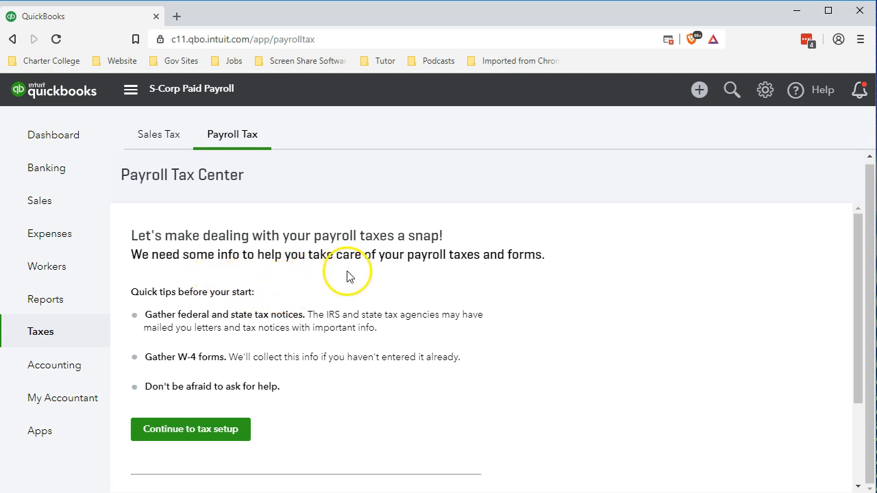
pyautogui.moveTo(452, 290)
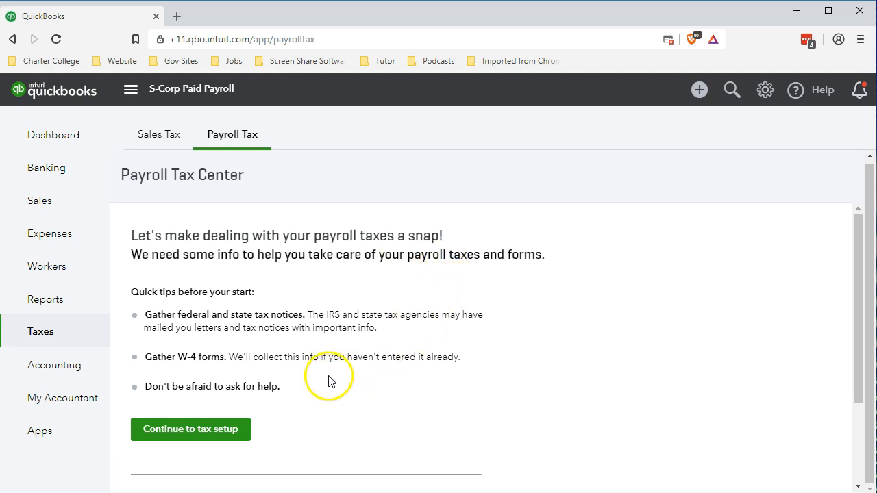
# - Scroll through the Payroll Tax Center setup tips
pyautogui.scroll(-3)
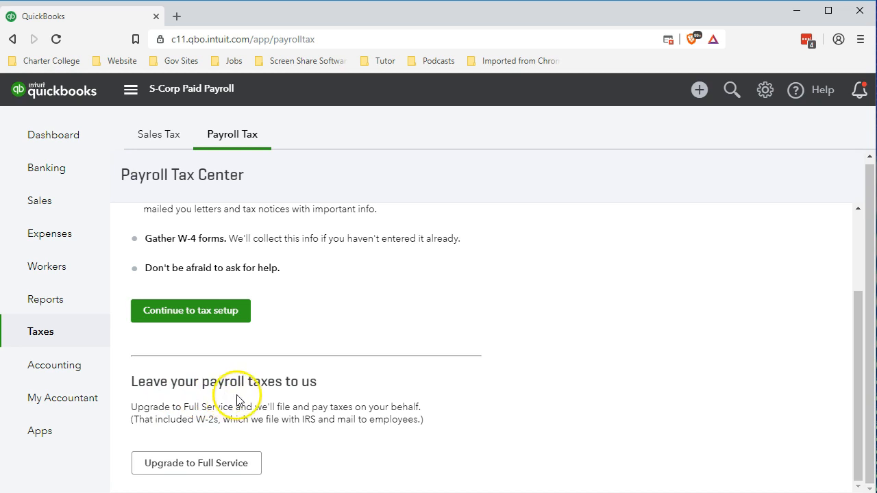
pyautogui.moveTo(266, 476)
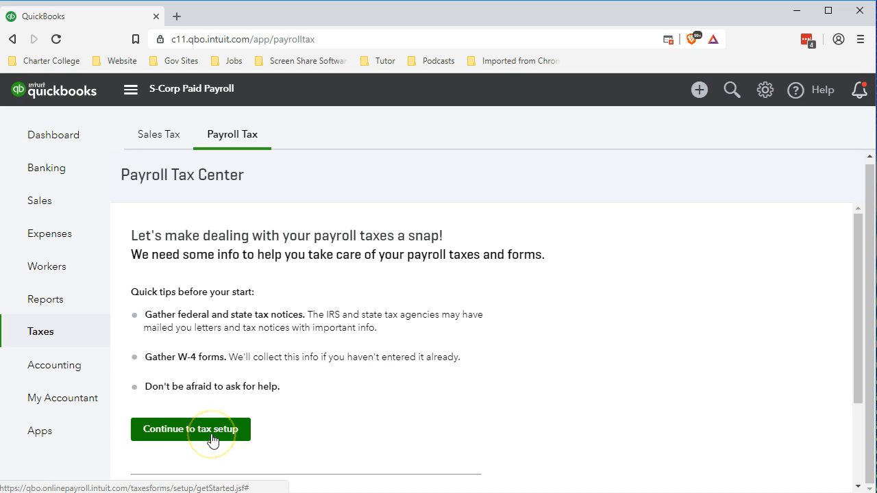
pyautogui.click(190, 428)
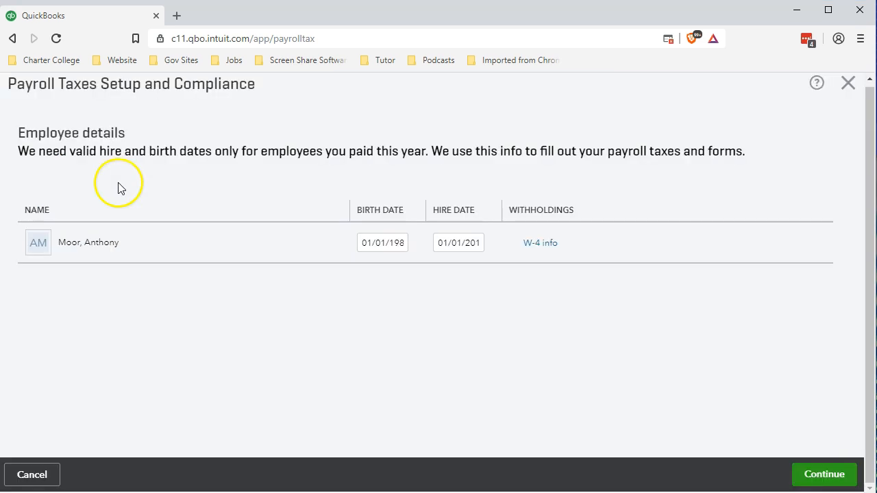
pyautogui.moveTo(80, 289)
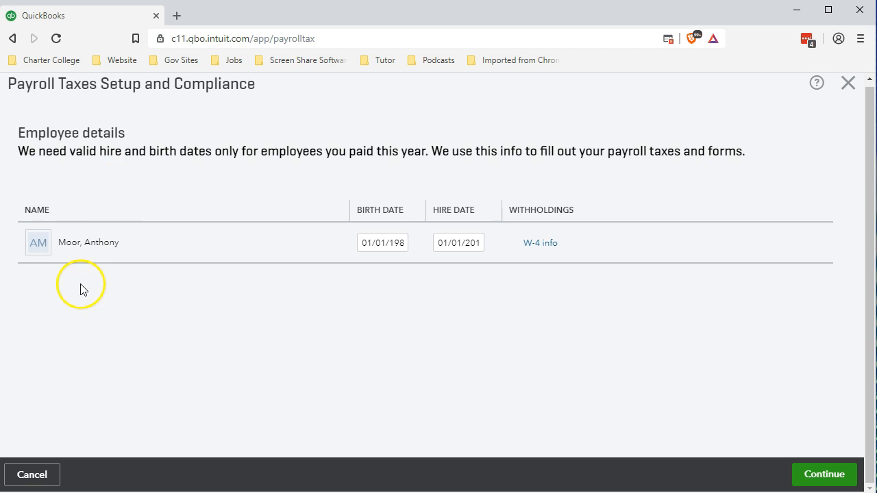
pyautogui.moveTo(437, 281)
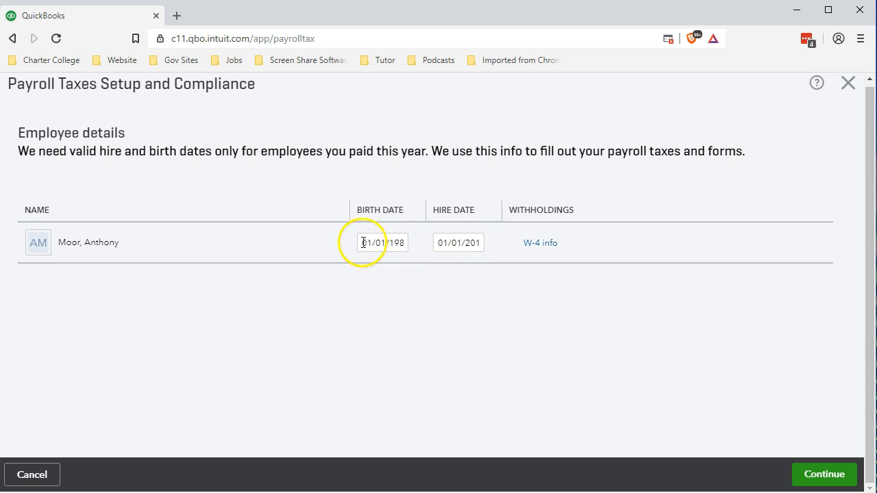
pyautogui.click(381, 243)
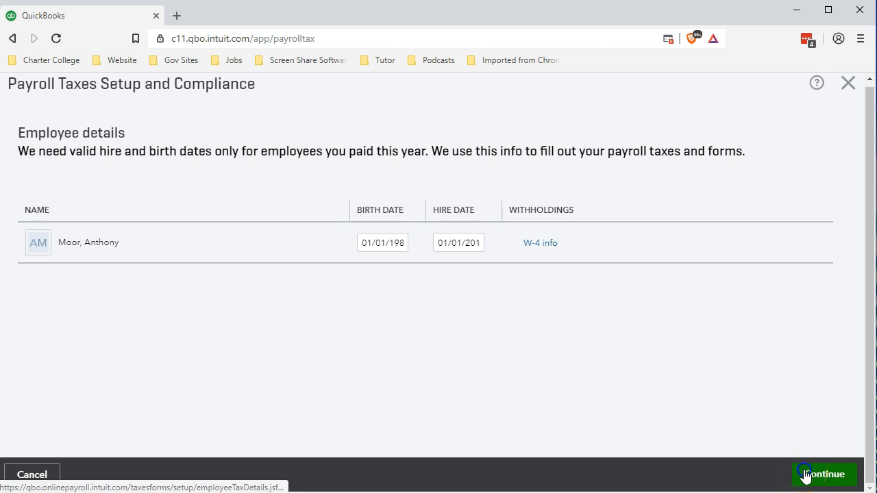
pyautogui.click(823, 473)
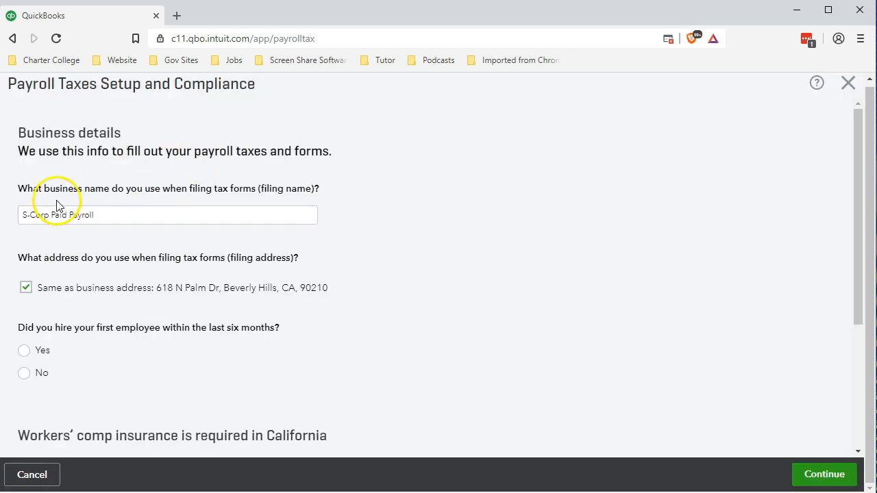
pyautogui.moveTo(381, 237)
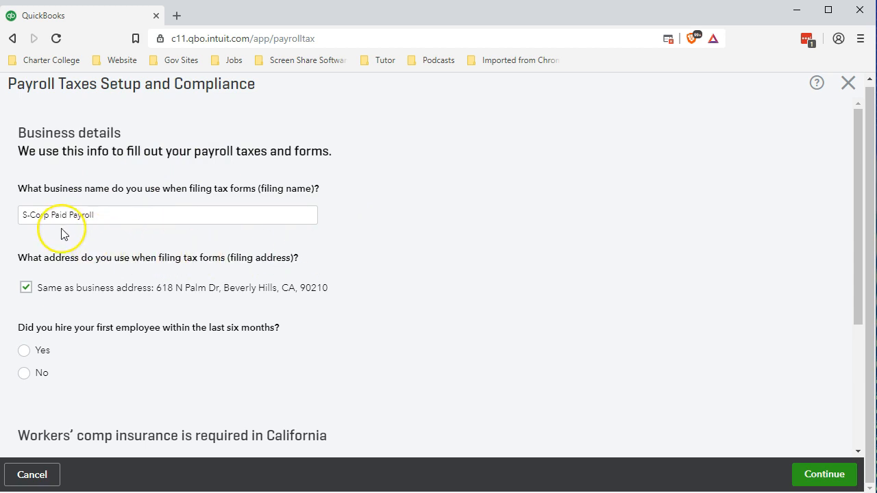
pyautogui.scroll(-3)
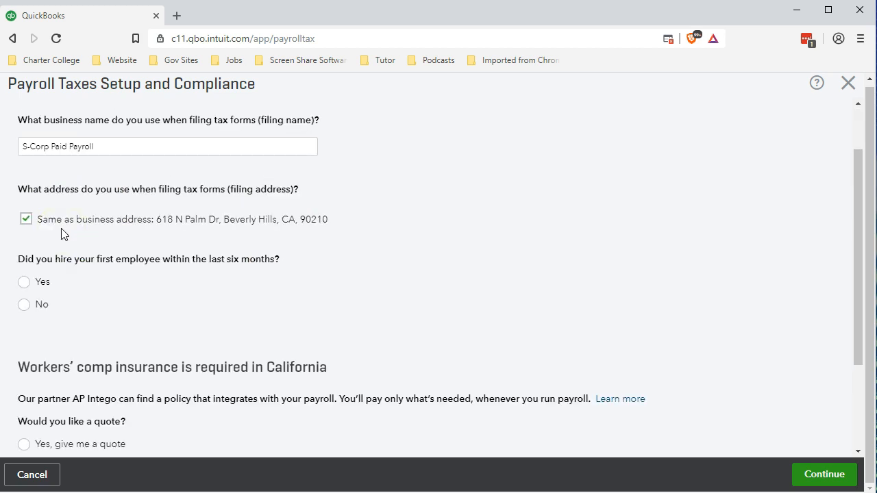
pyautogui.moveTo(150, 241)
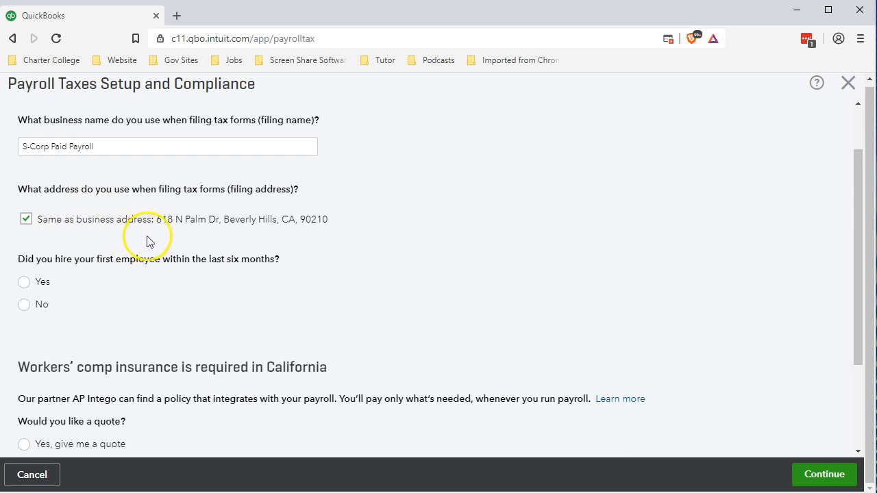
pyautogui.moveTo(182, 236)
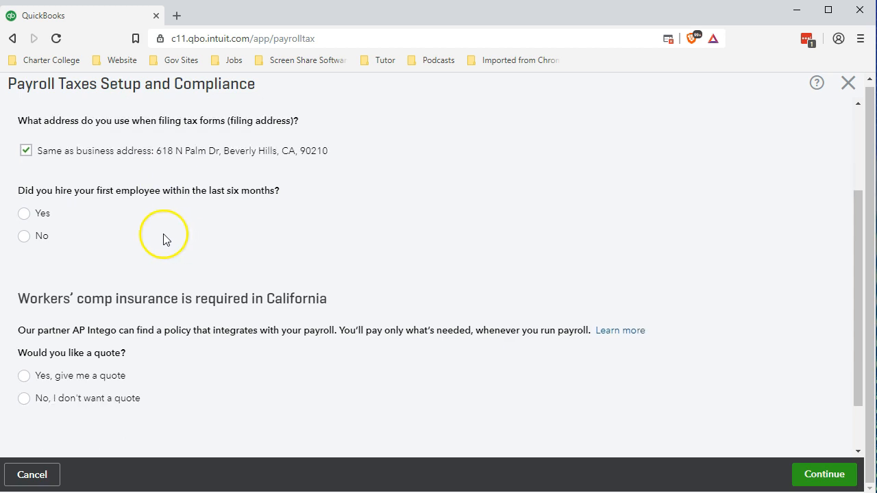
pyautogui.moveTo(180, 217)
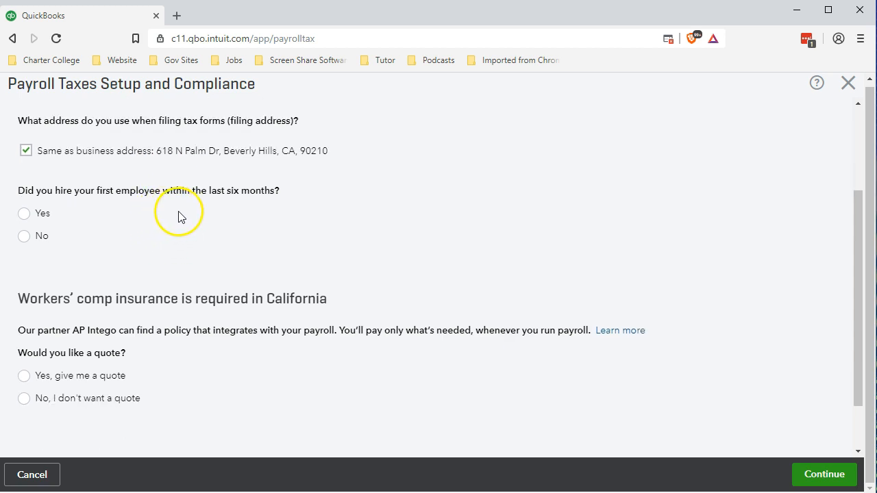
pyautogui.moveTo(184, 218)
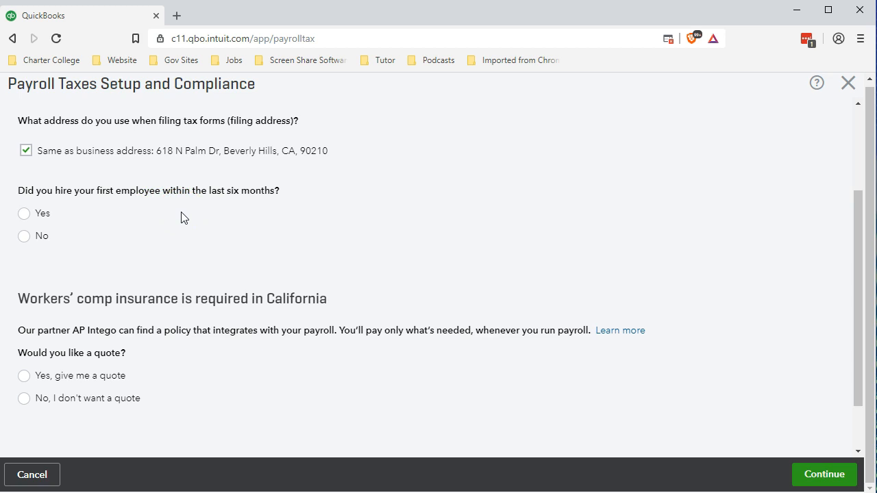
pyautogui.scroll(-3)
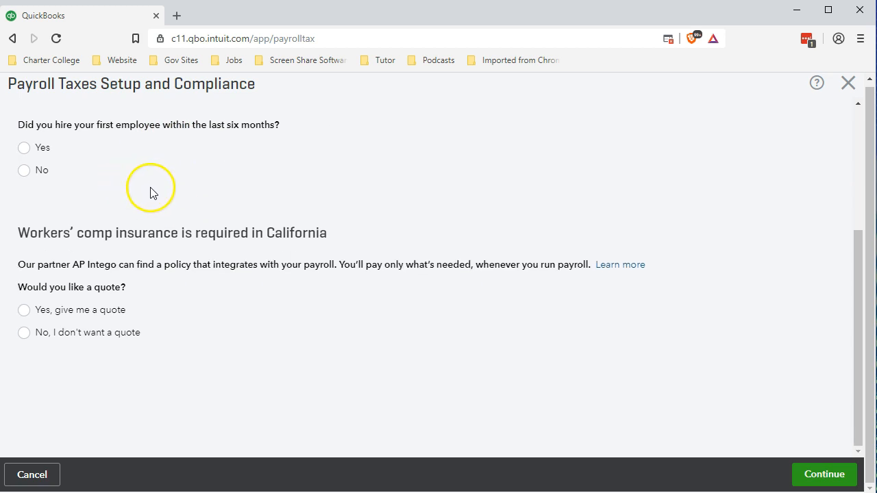
pyautogui.moveTo(156, 196)
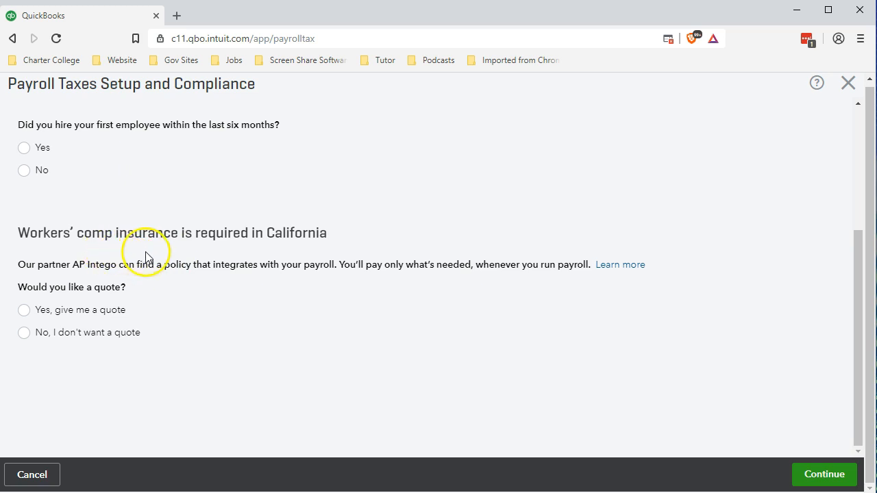
pyautogui.moveTo(169, 289)
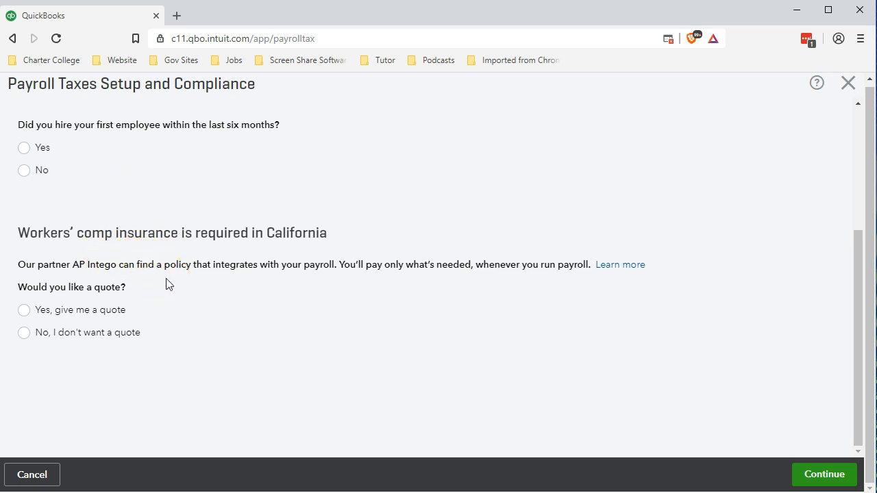
pyautogui.moveTo(654, 409)
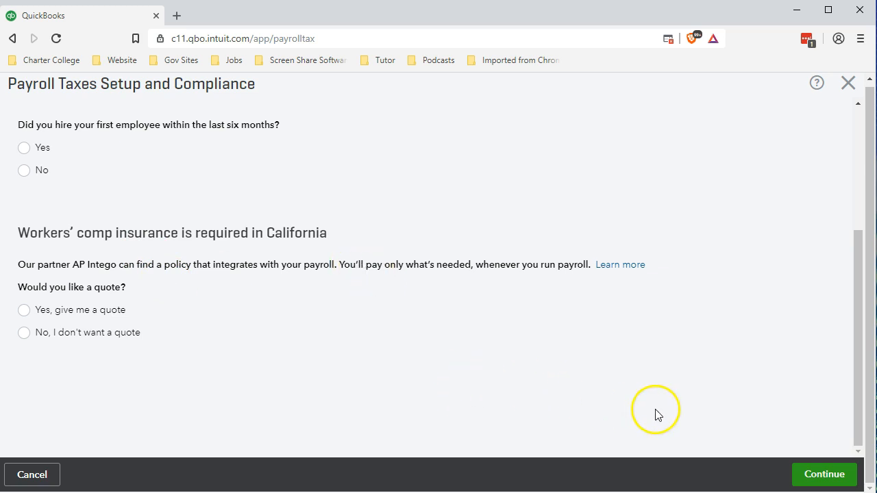
pyautogui.moveTo(755, 453)
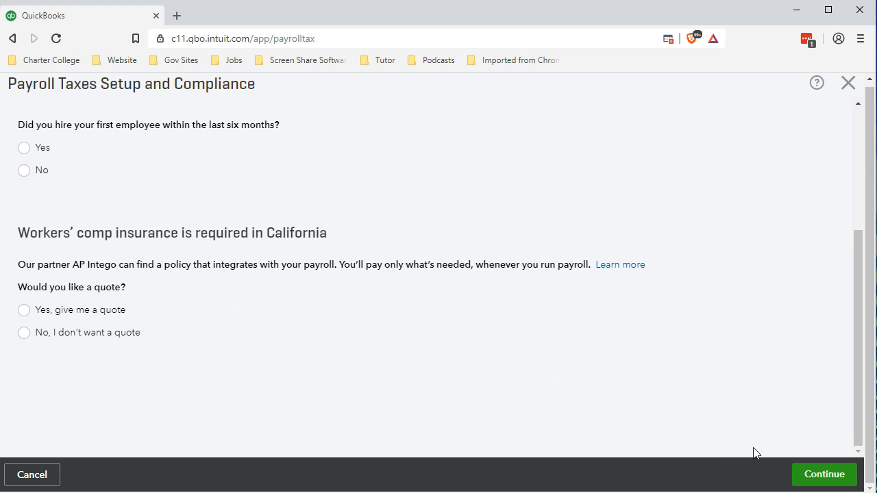
pyautogui.moveTo(714, 436)
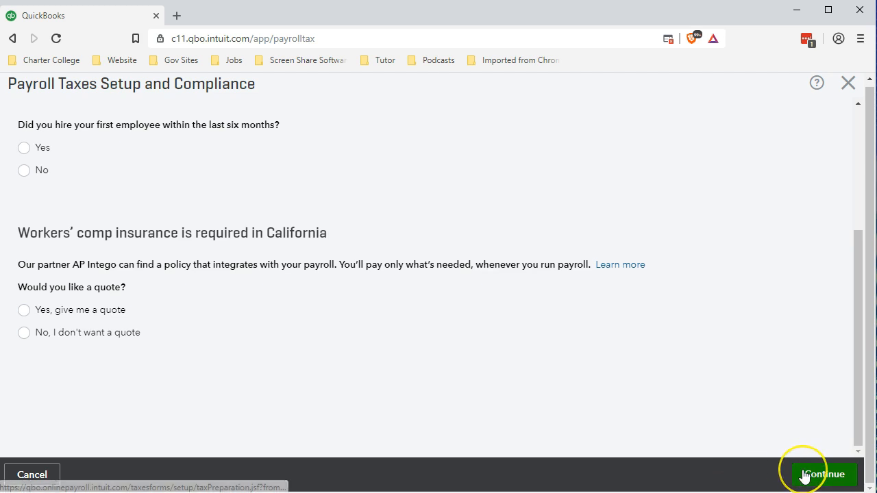
# - Answer Yes to first employee within six months and No to business bought
pyautogui.click(823, 474)
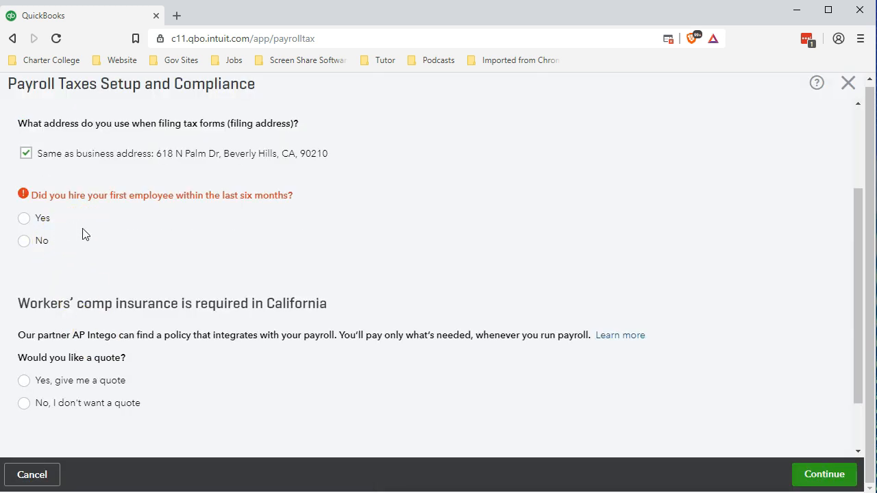
pyautogui.click(24, 218)
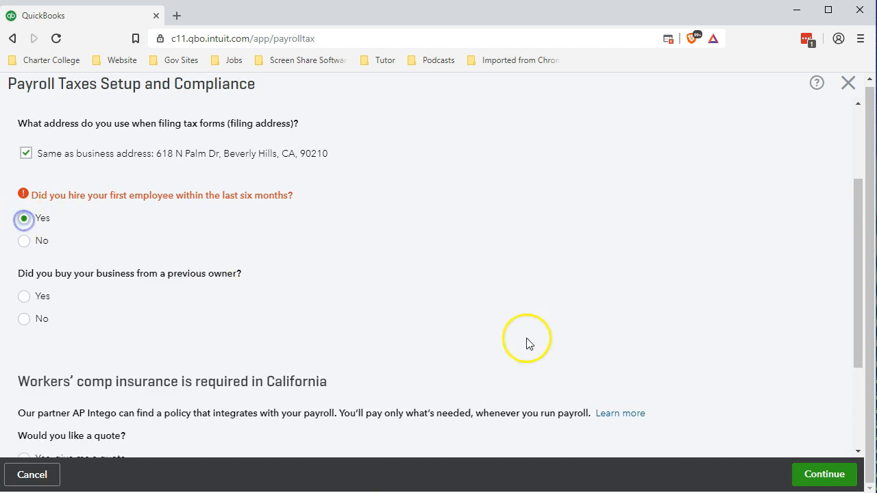
pyautogui.moveTo(548, 356)
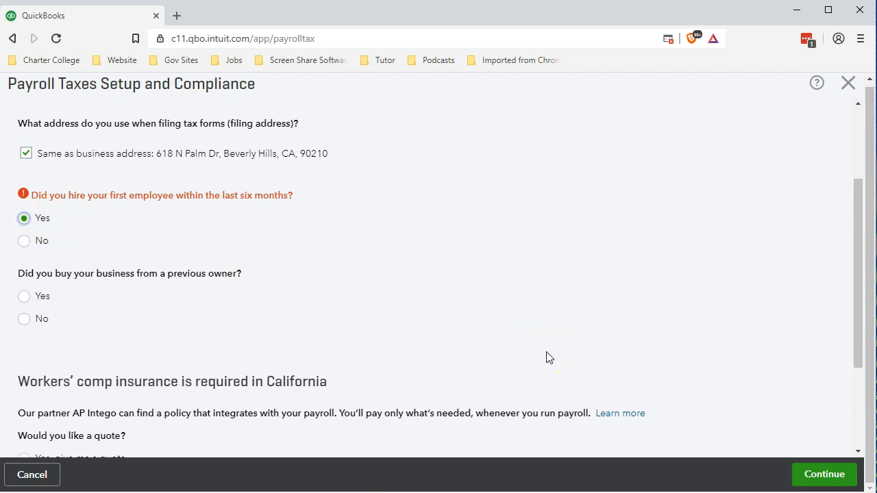
pyautogui.scroll(-3)
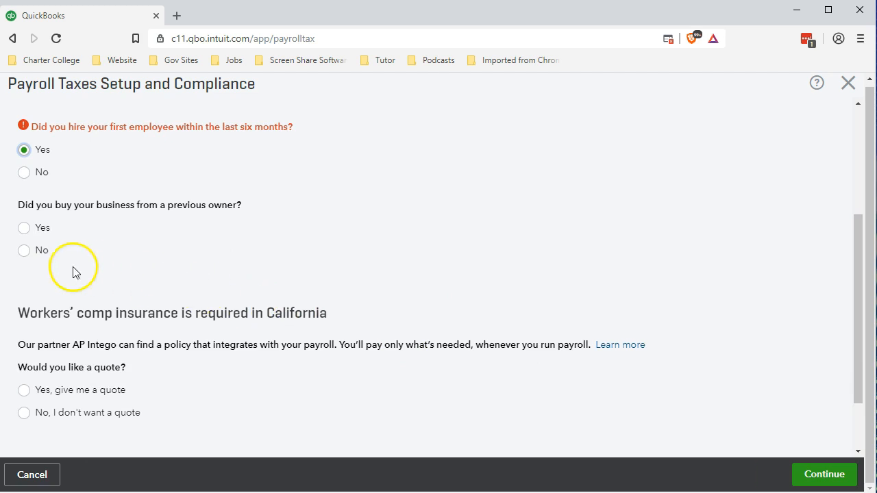
pyautogui.click(23, 250)
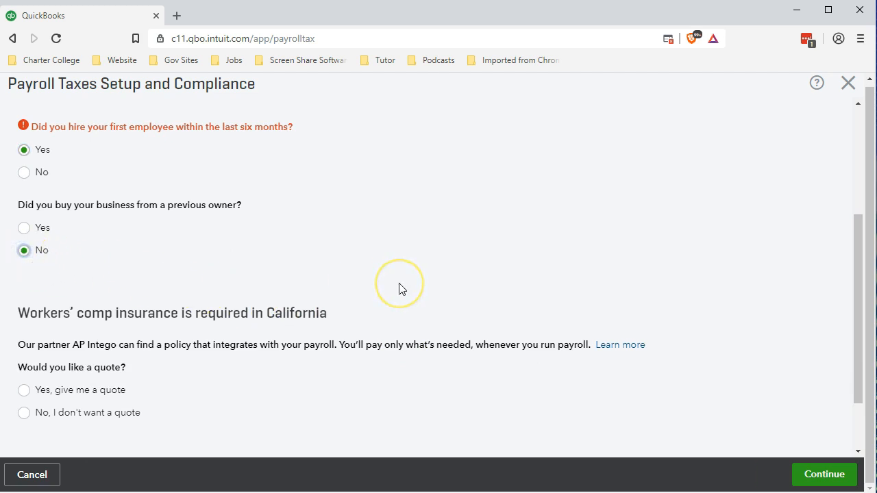
pyautogui.scroll(-3)
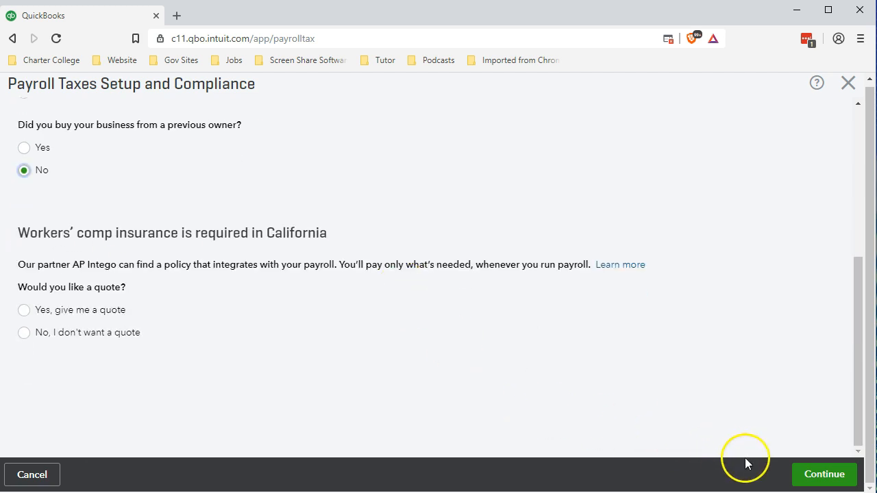
pyautogui.click(824, 473)
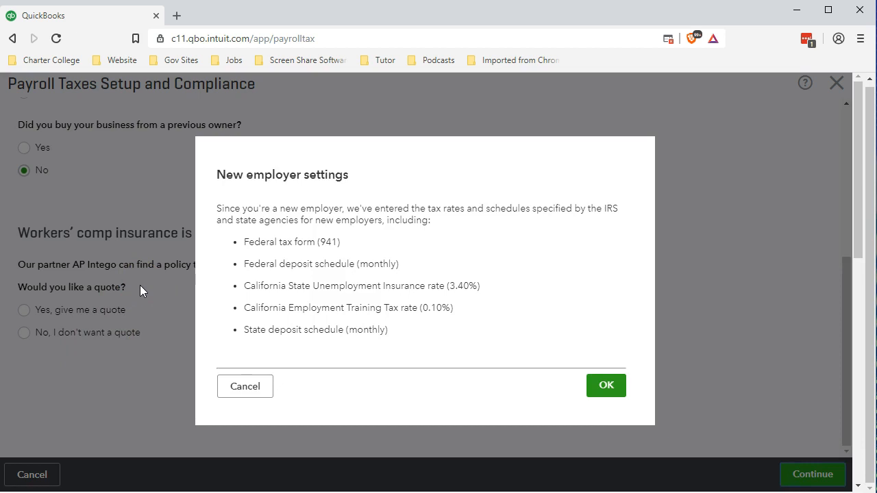
pyautogui.moveTo(144, 289)
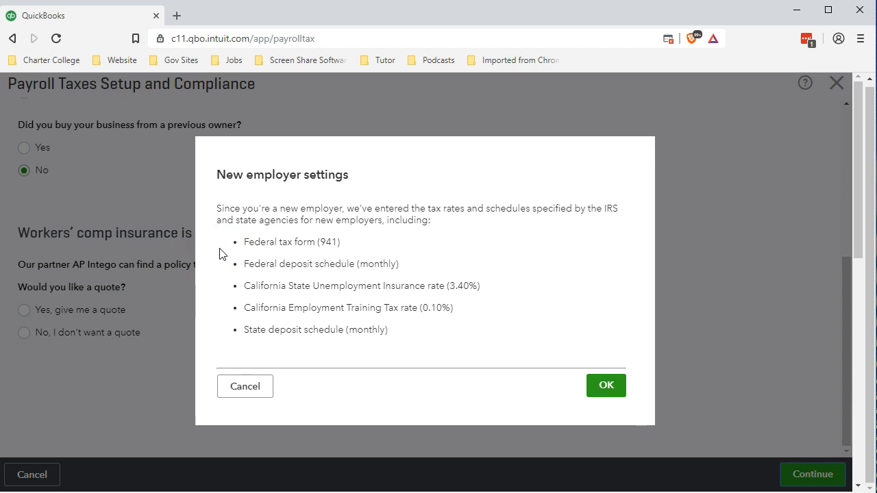
pyautogui.moveTo(214, 266)
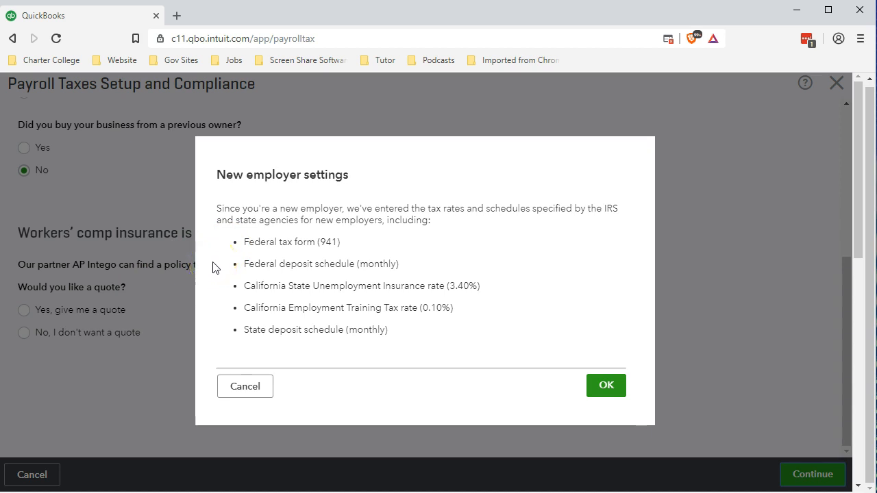
pyautogui.moveTo(214, 288)
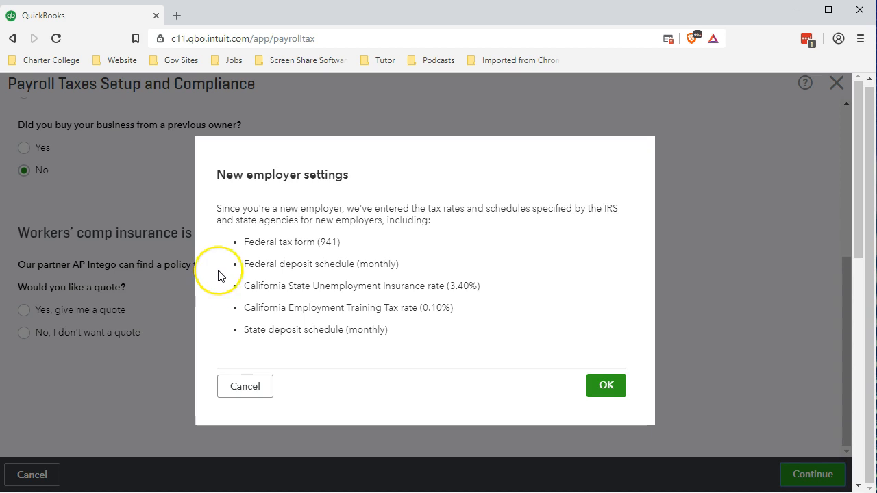
pyautogui.moveTo(220, 276)
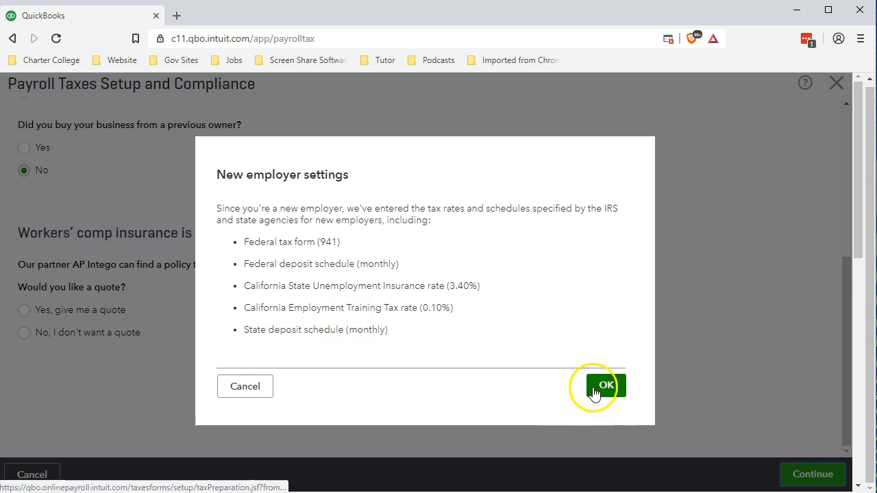
# - Accept the new employer tax settings and select the federal EIN field
pyautogui.click(605, 385)
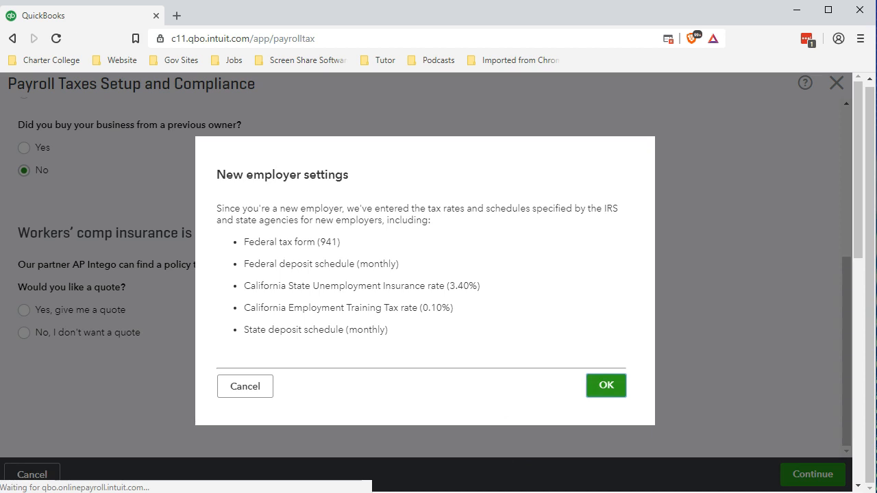
pyautogui.click(605, 385)
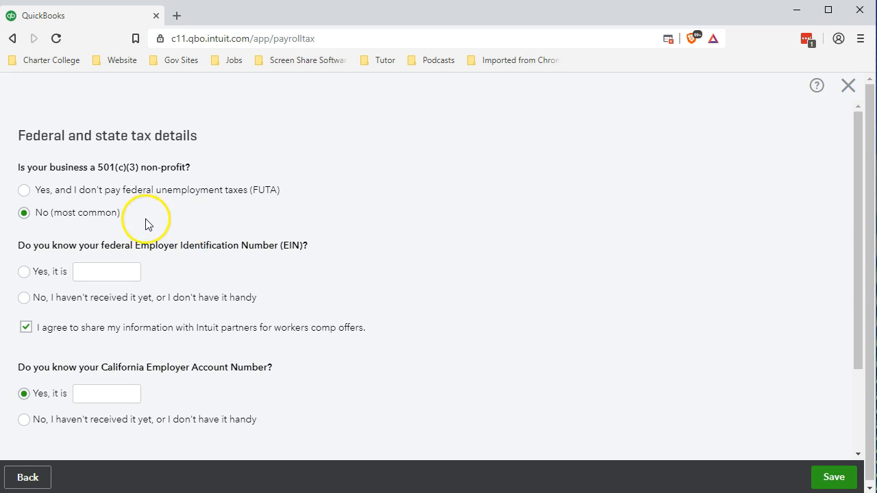
pyautogui.scroll(-3)
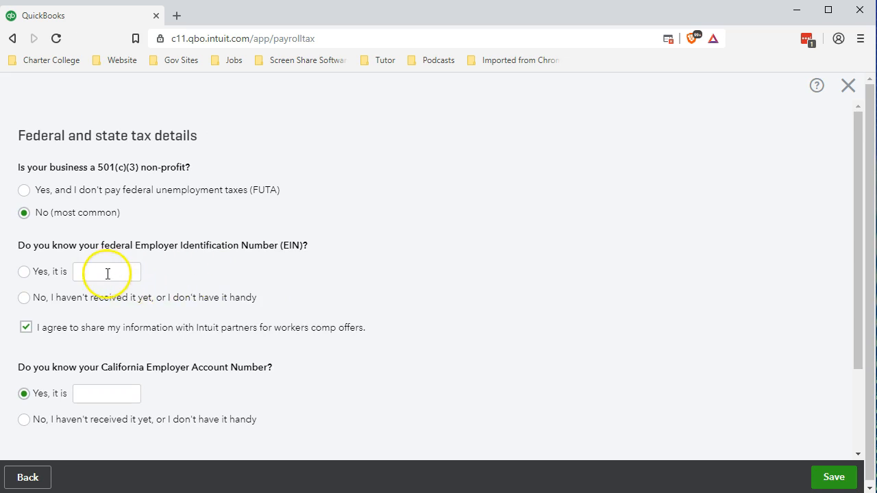
pyautogui.click(106, 271)
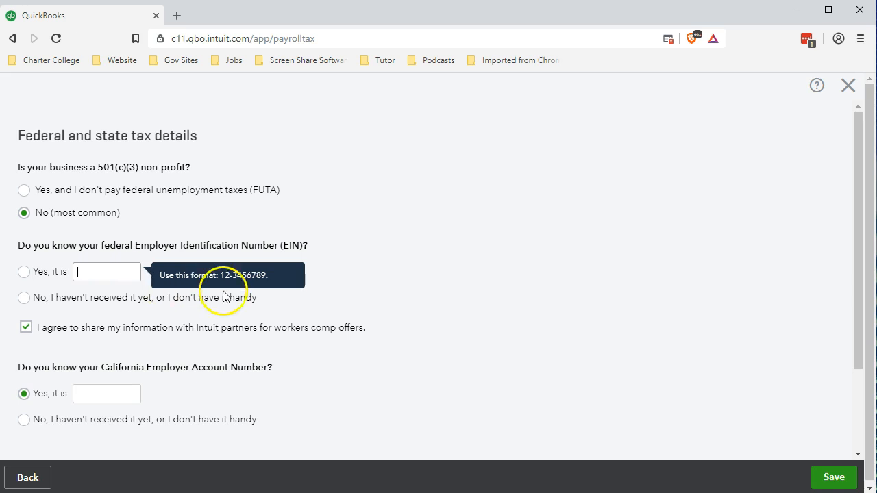
pyautogui.moveTo(185, 290)
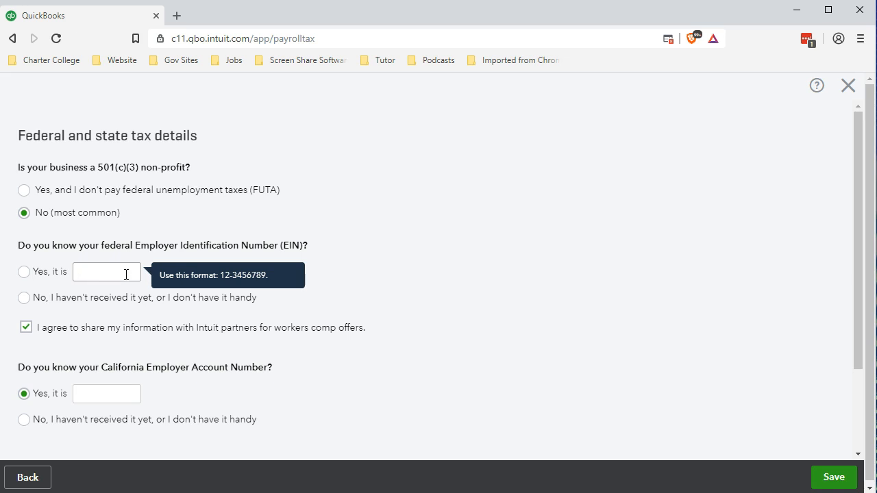
# - Enter EIN 12-3456789 and decline sharing information with Intuit partners
pyautogui.write('12-3456789')
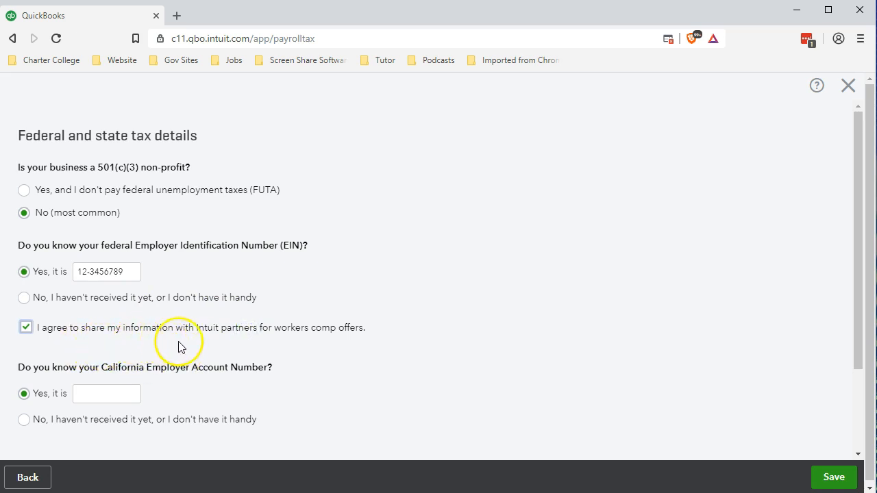
pyautogui.moveTo(322, 355)
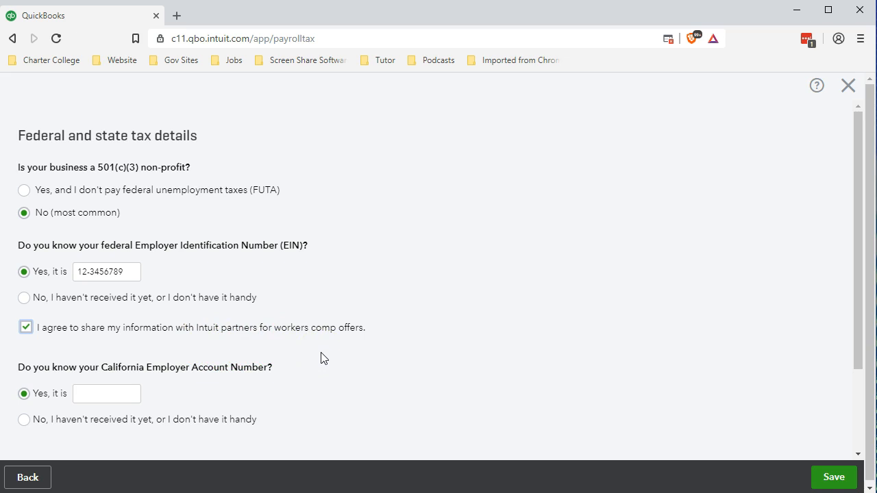
pyautogui.moveTo(40, 350)
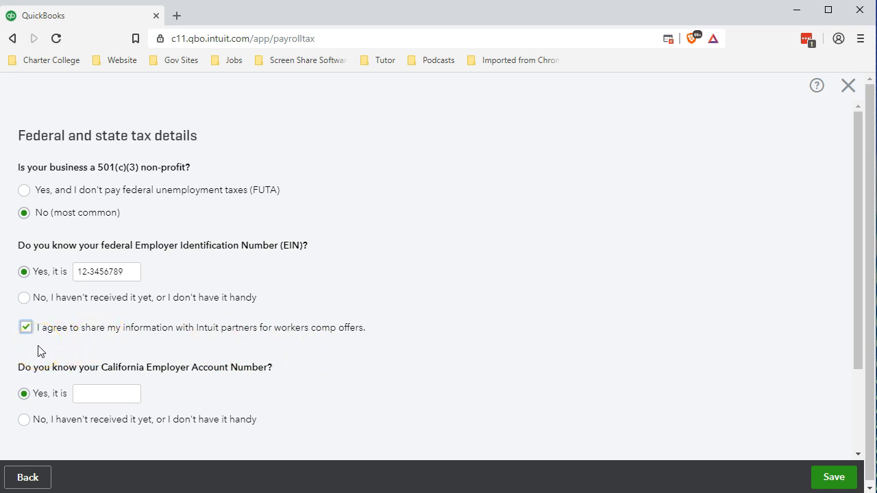
pyautogui.click(25, 327)
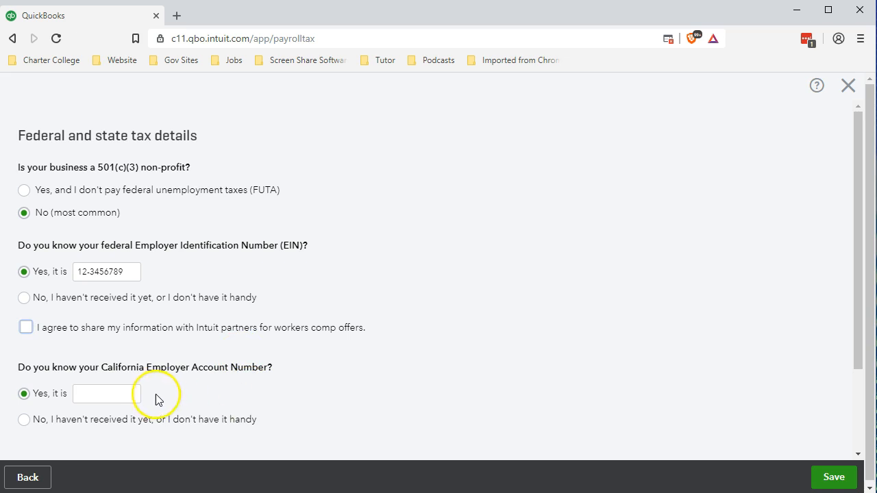
pyautogui.click(106, 393)
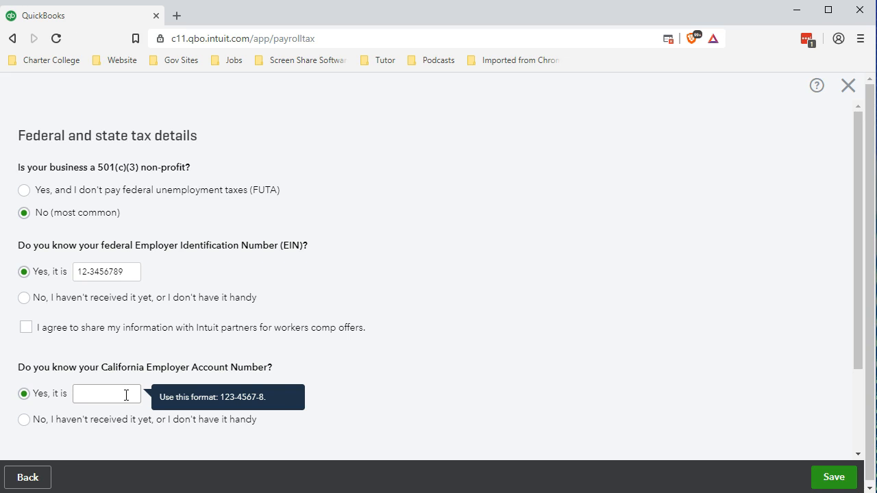
# - Enter California Employer Account Number 12-4567-8 and save the tax details
pyautogui.click(106, 394)
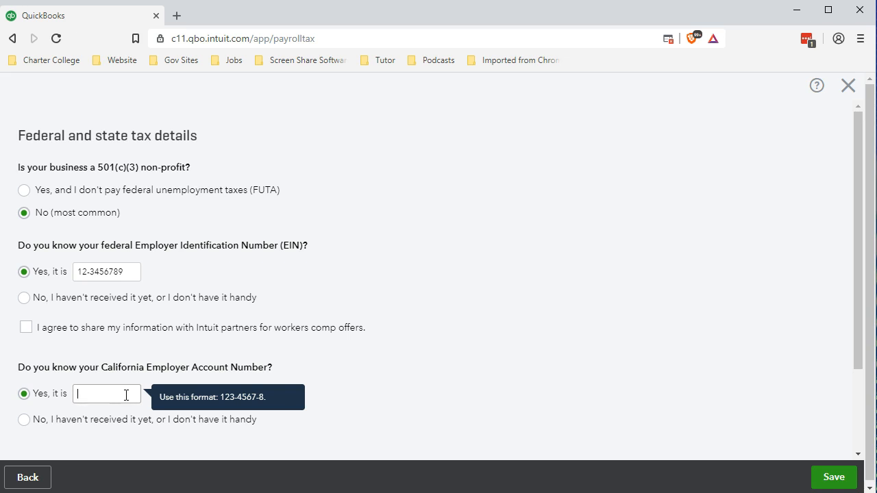
pyautogui.write('123-4567-8')
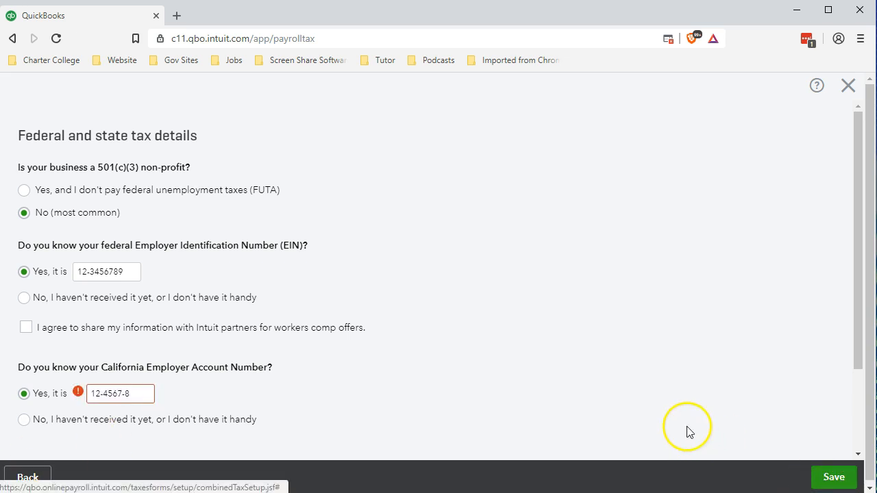
pyautogui.click(833, 477)
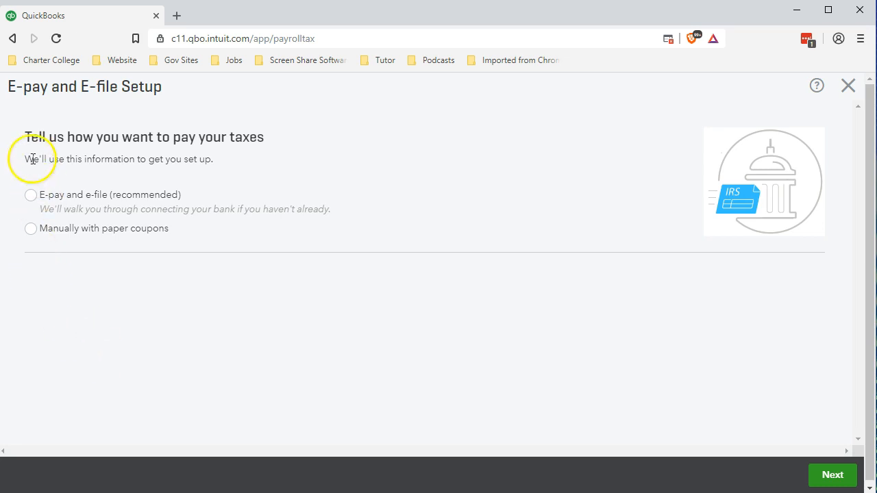
pyautogui.moveTo(19, 126)
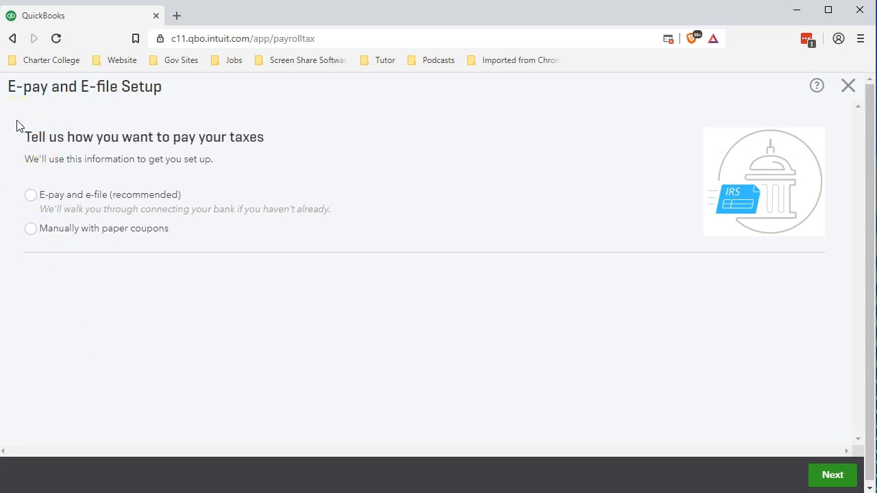
pyautogui.moveTo(18, 170)
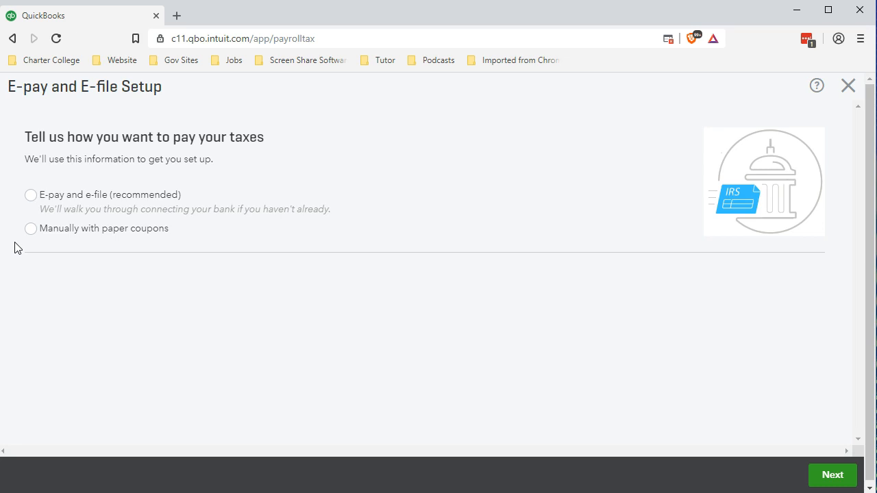
# - Choose paying taxes manually with paper coupons and proceed
pyautogui.click(31, 228)
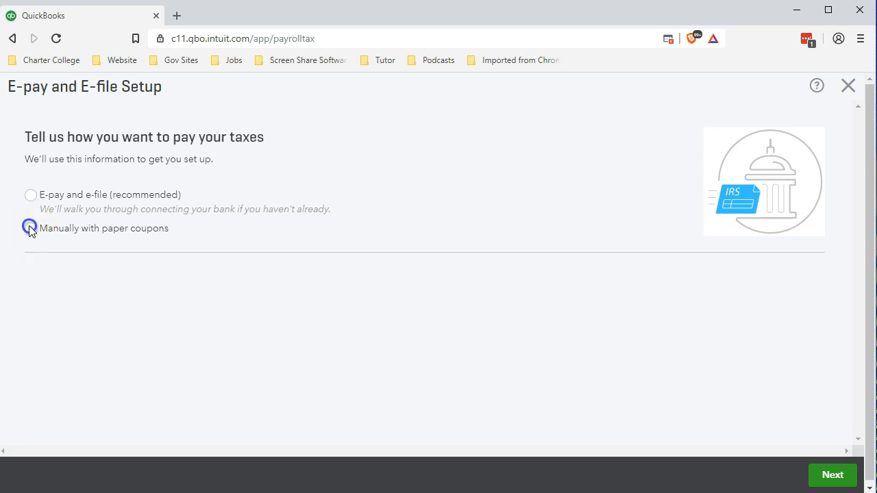
pyautogui.click(31, 228)
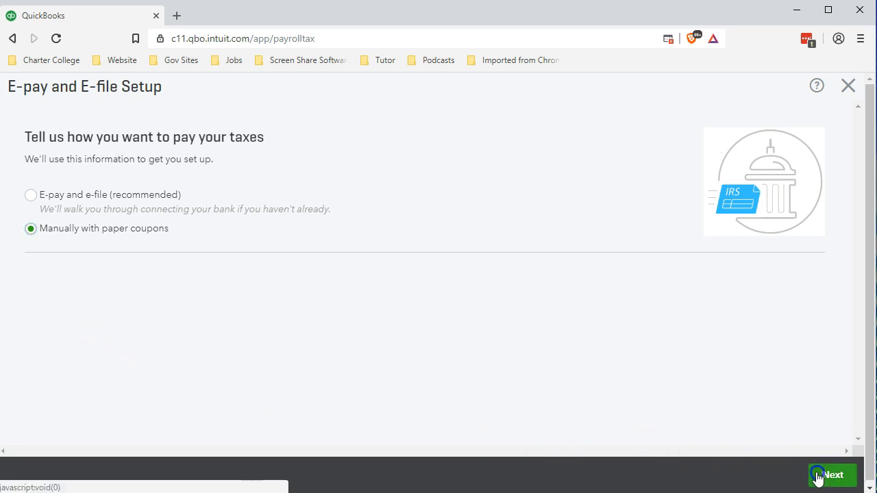
pyautogui.click(831, 475)
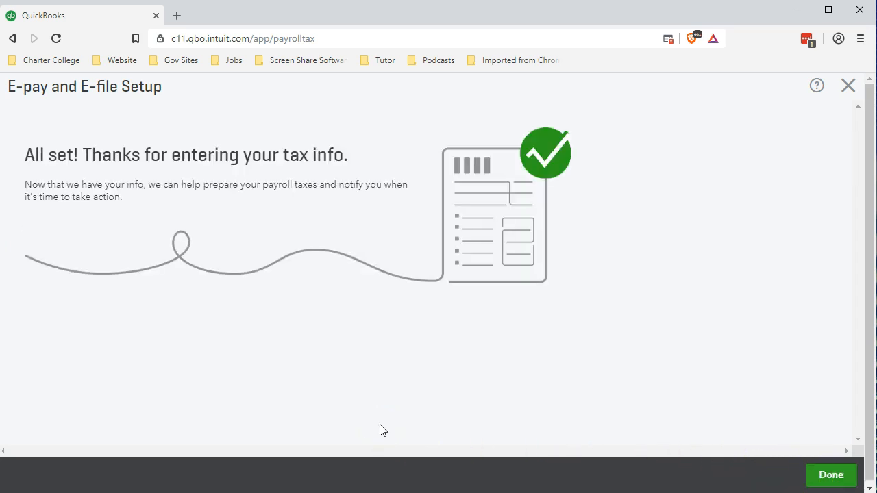
# - Finish tax setup and return to the Workers payroll page showing $4,540
pyautogui.click(831, 474)
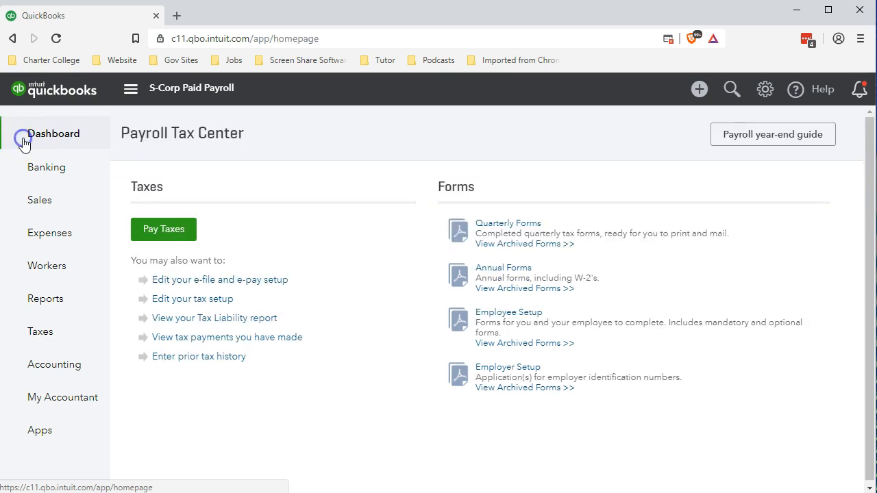
pyautogui.click(53, 133)
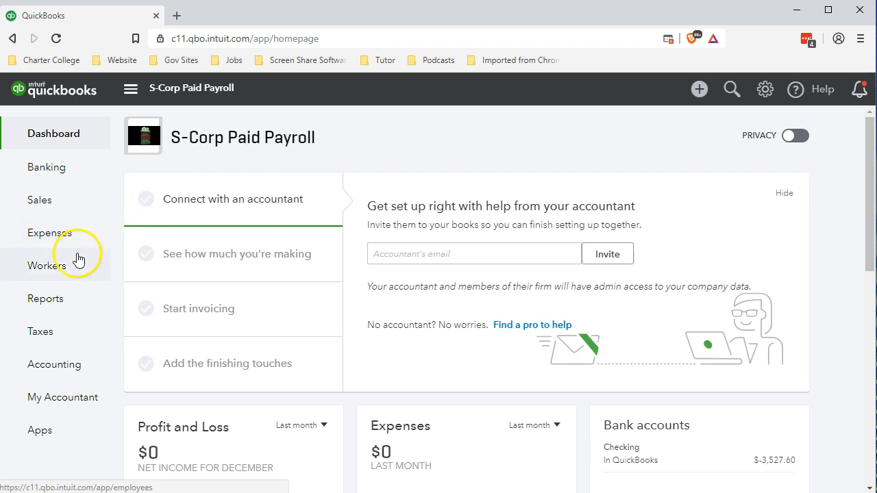
pyautogui.click(46, 265)
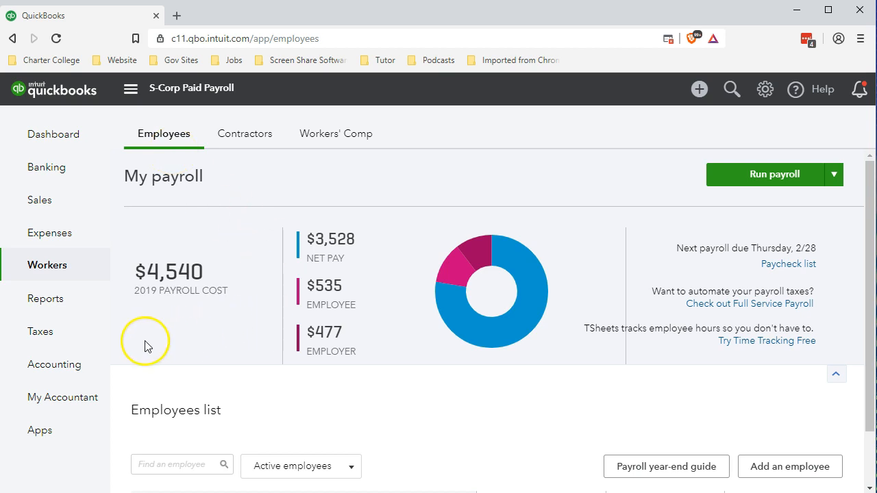
# - Check the Sales Tax page, then show the Payroll Tax Center
pyautogui.click(39, 331)
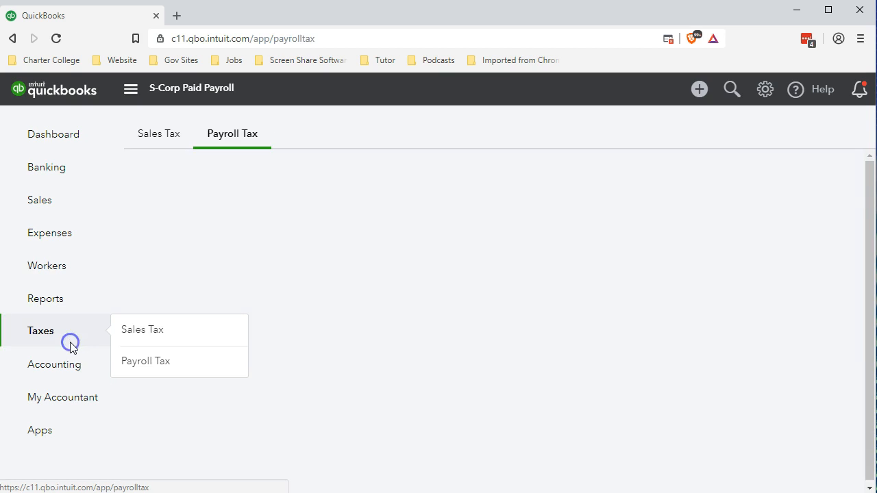
pyautogui.click(145, 361)
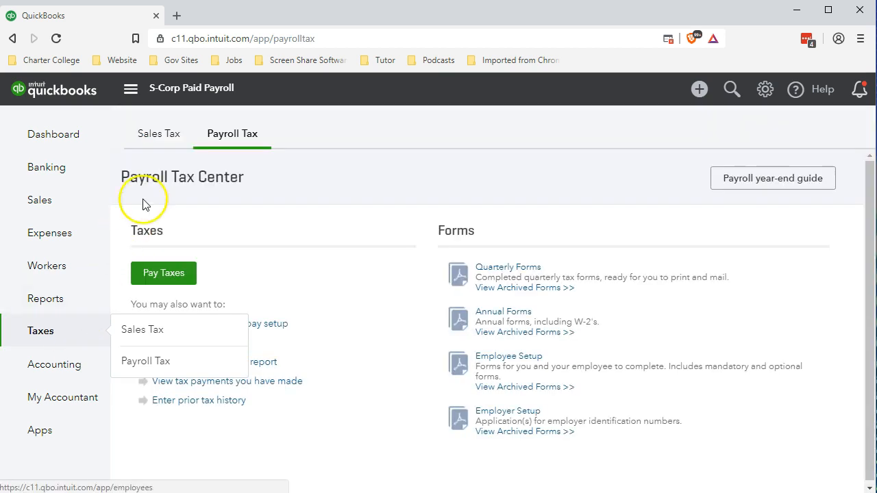
pyautogui.click(159, 133)
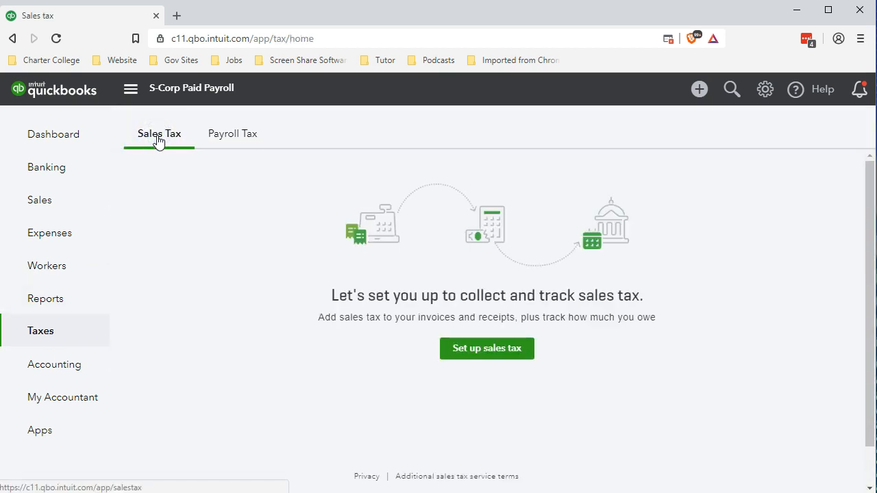
pyautogui.click(232, 134)
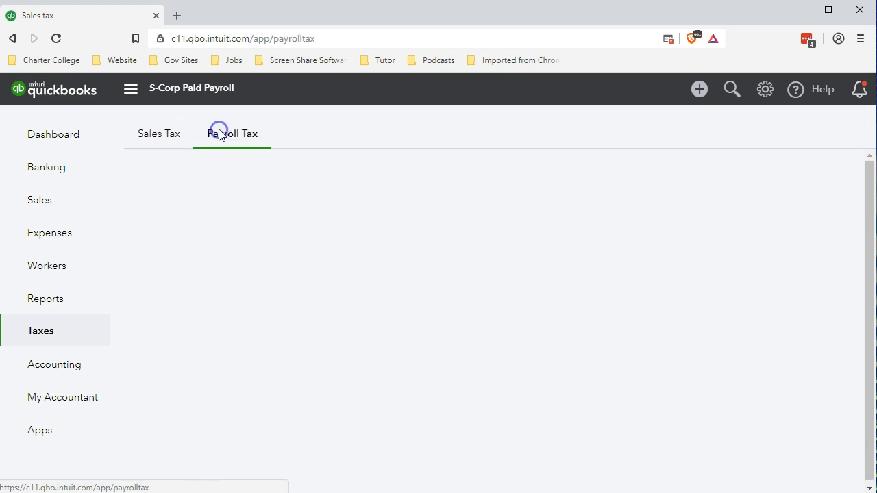
pyautogui.click(232, 134)
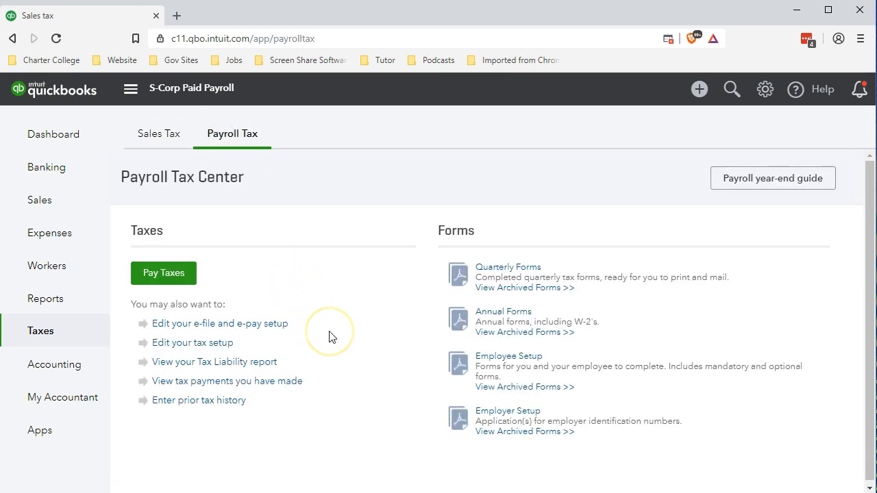
pyautogui.moveTo(337, 396)
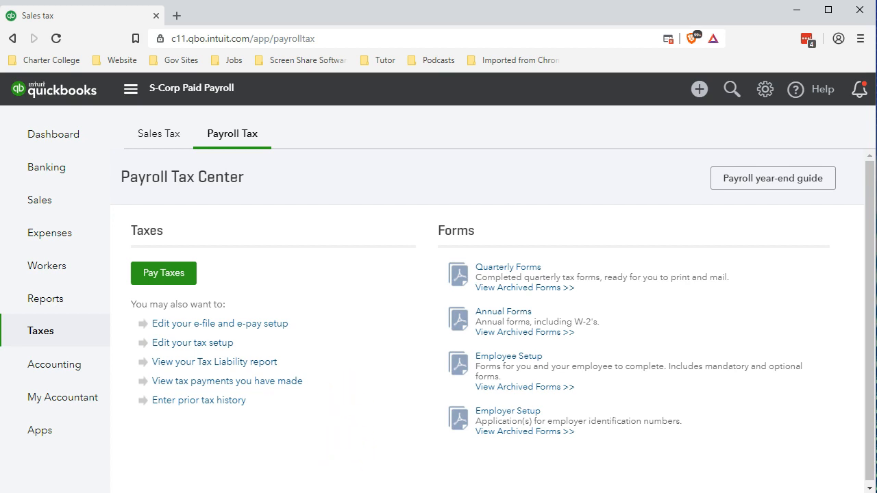
pyautogui.moveTo(423, 303)
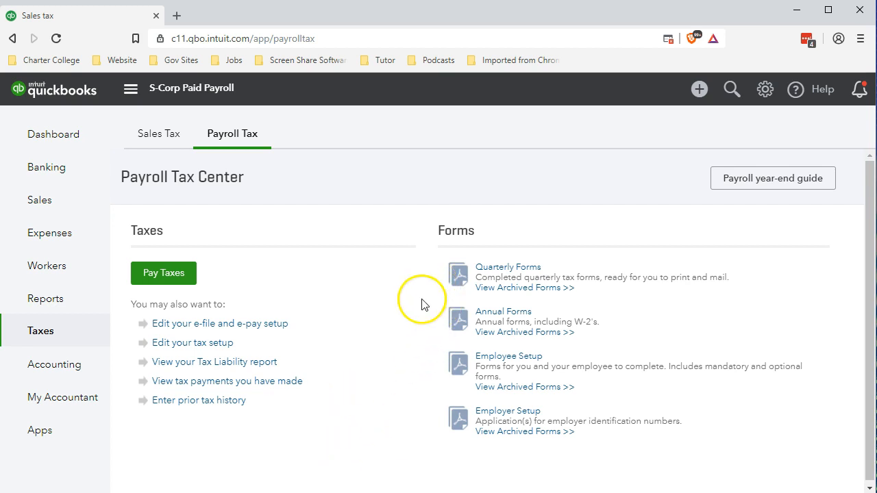
pyautogui.moveTo(412, 345)
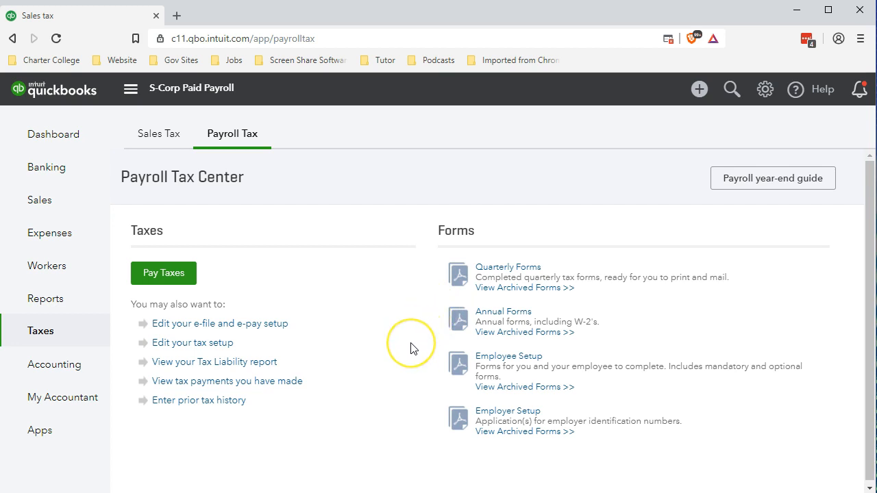